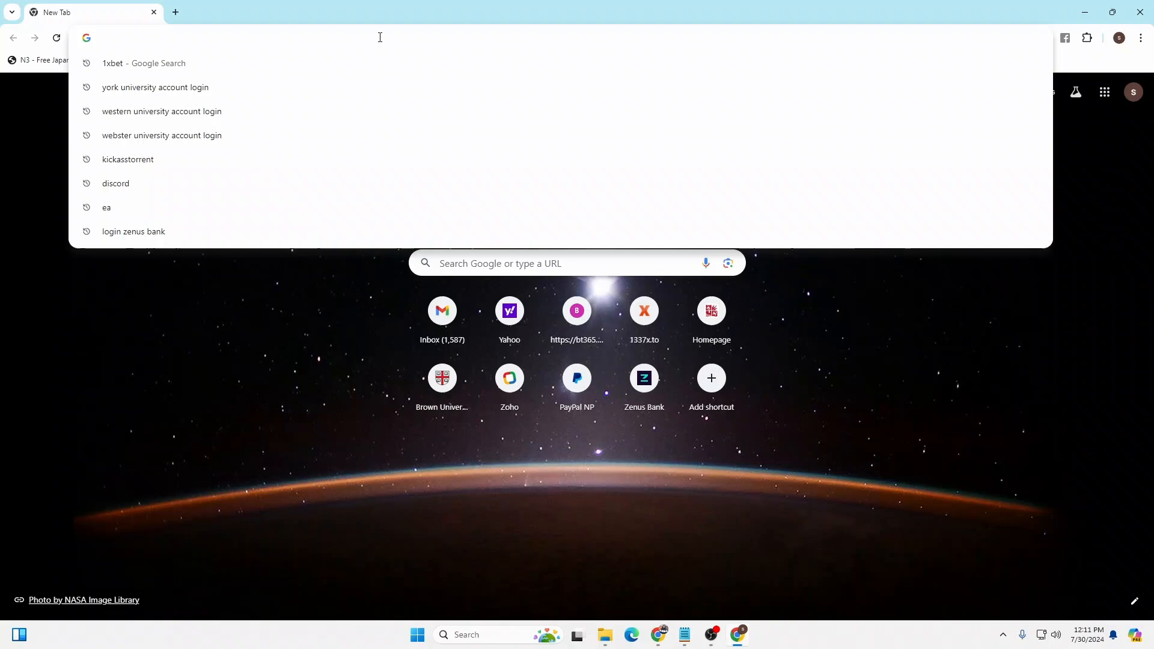
# Step: Navigate to 1xbet.com from the address bar via the '1xbet' suggestion
pyautogui.write('1xbet')
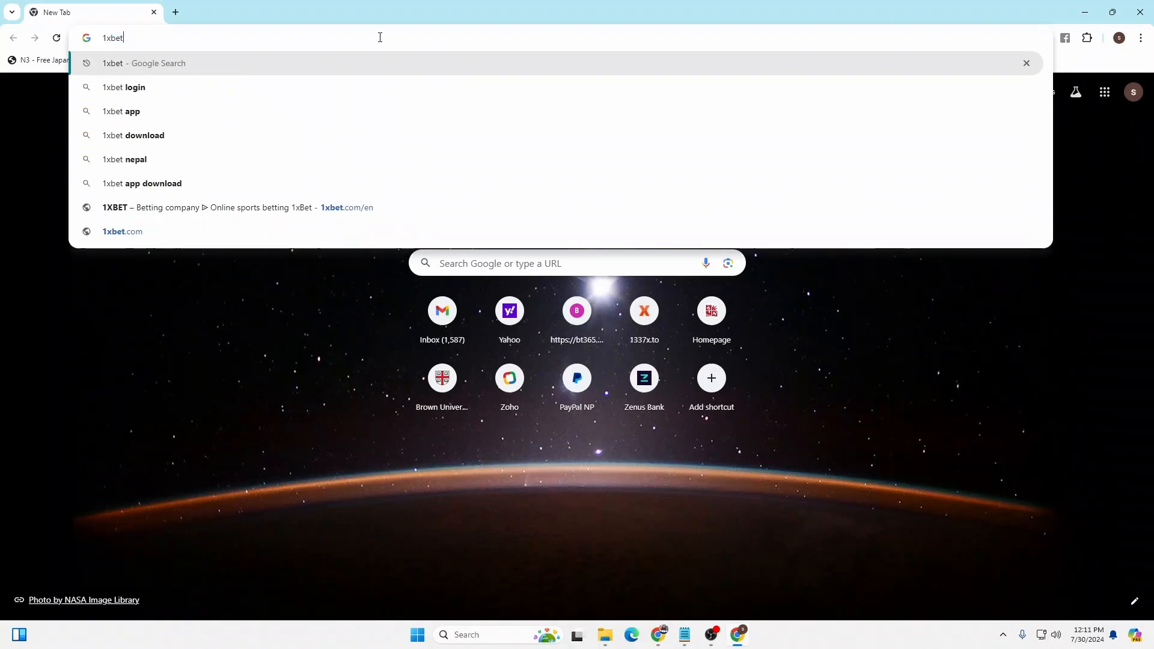
pyautogui.click(122, 233)
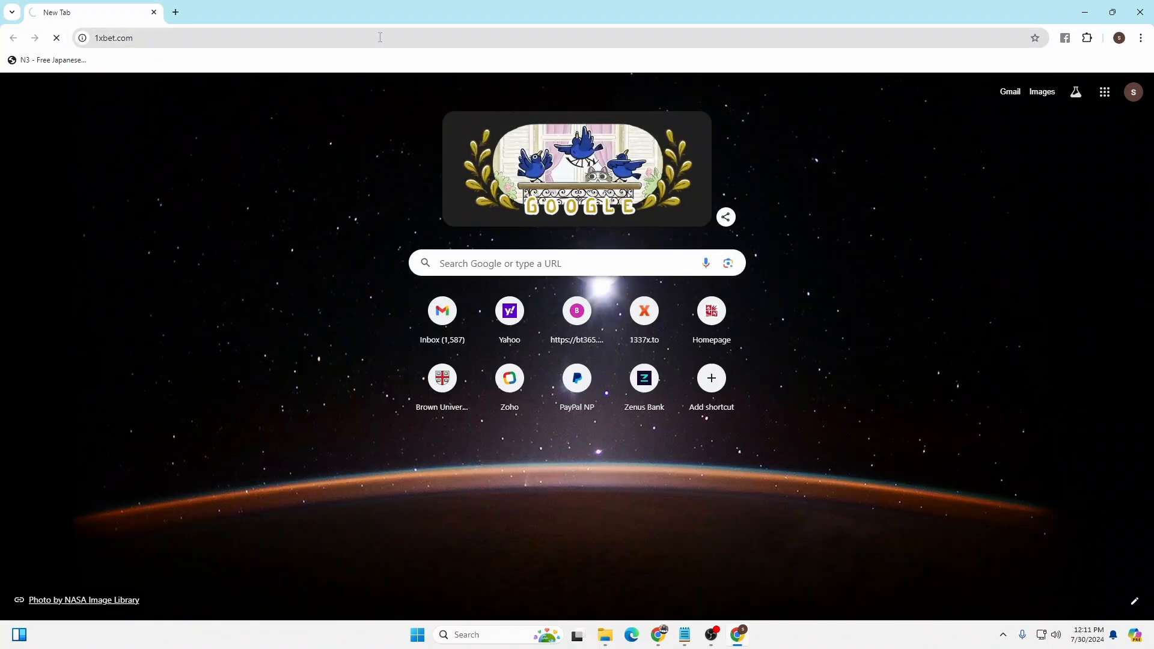
# Step: Confirm the address with Enter and let the 1xBet homepage load
pyautogui.press('Enter')
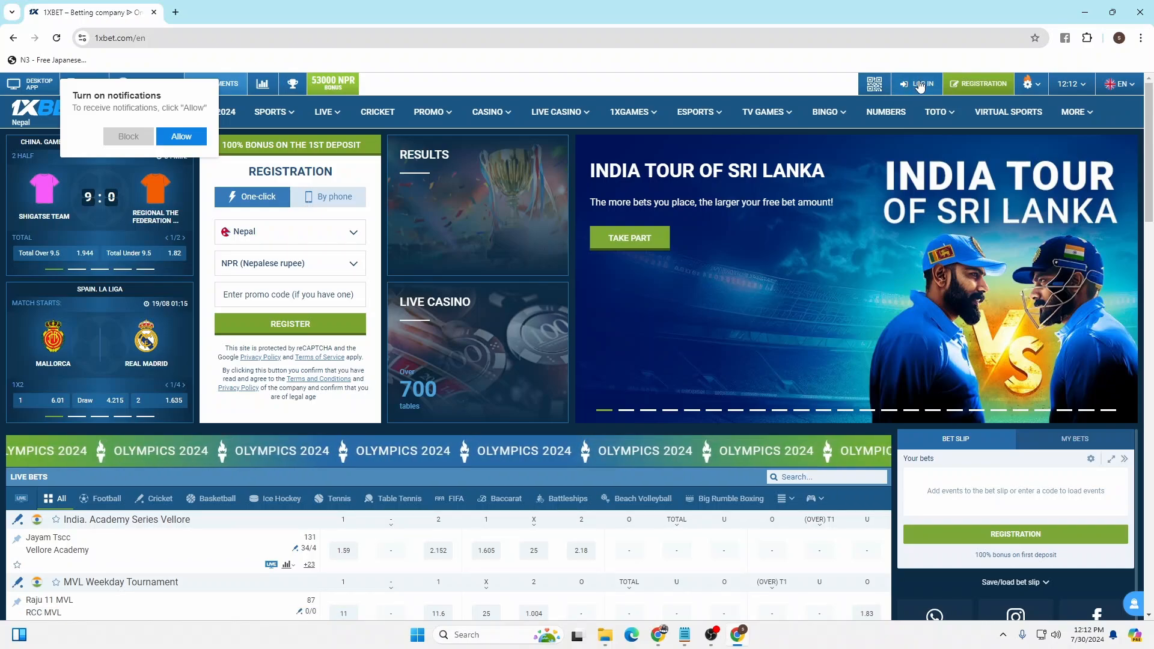
pyautogui.moveTo(935, 76)
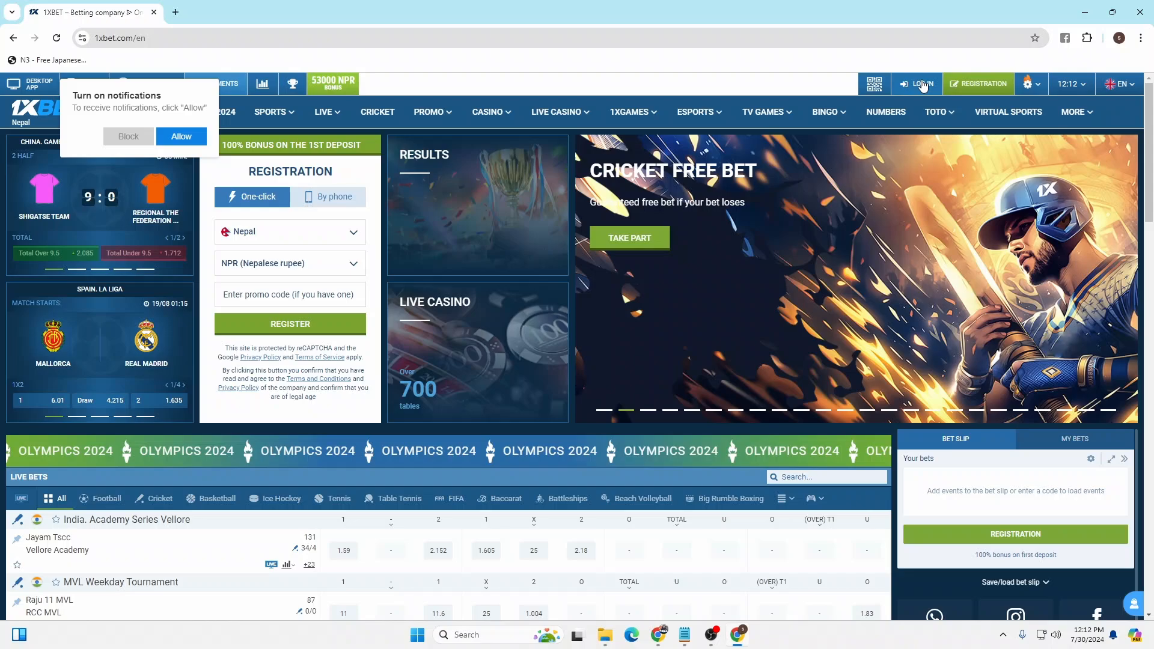
# Step: Enter 'suden' as the ID/email and a password in the LOG IN panel
pyautogui.click(916, 83)
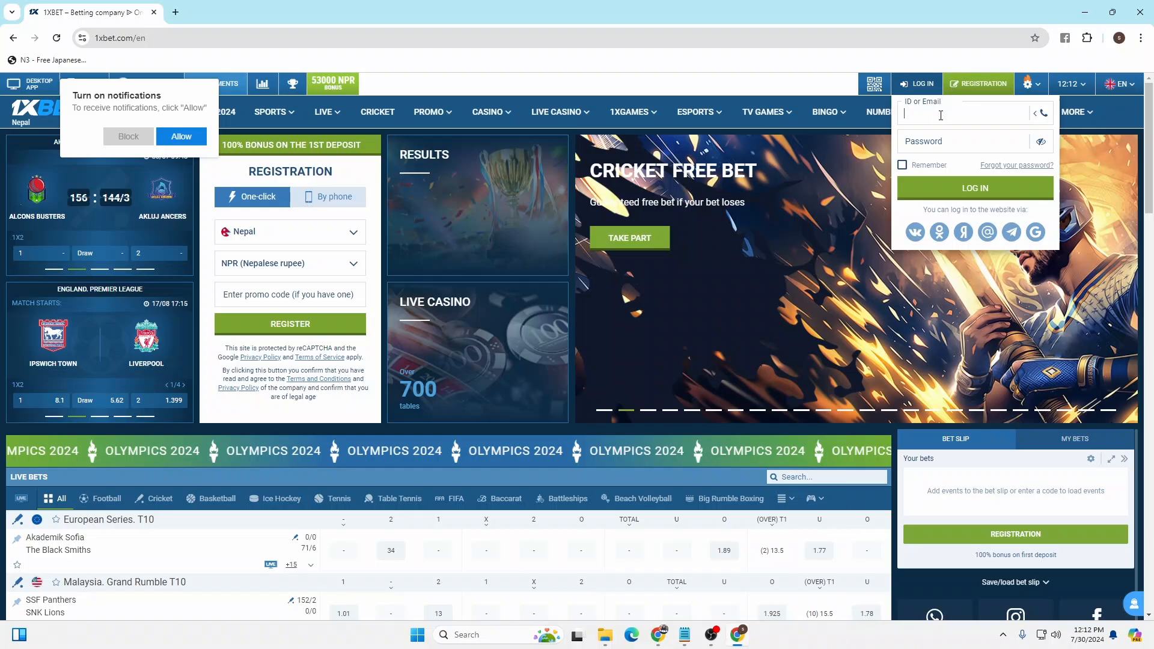
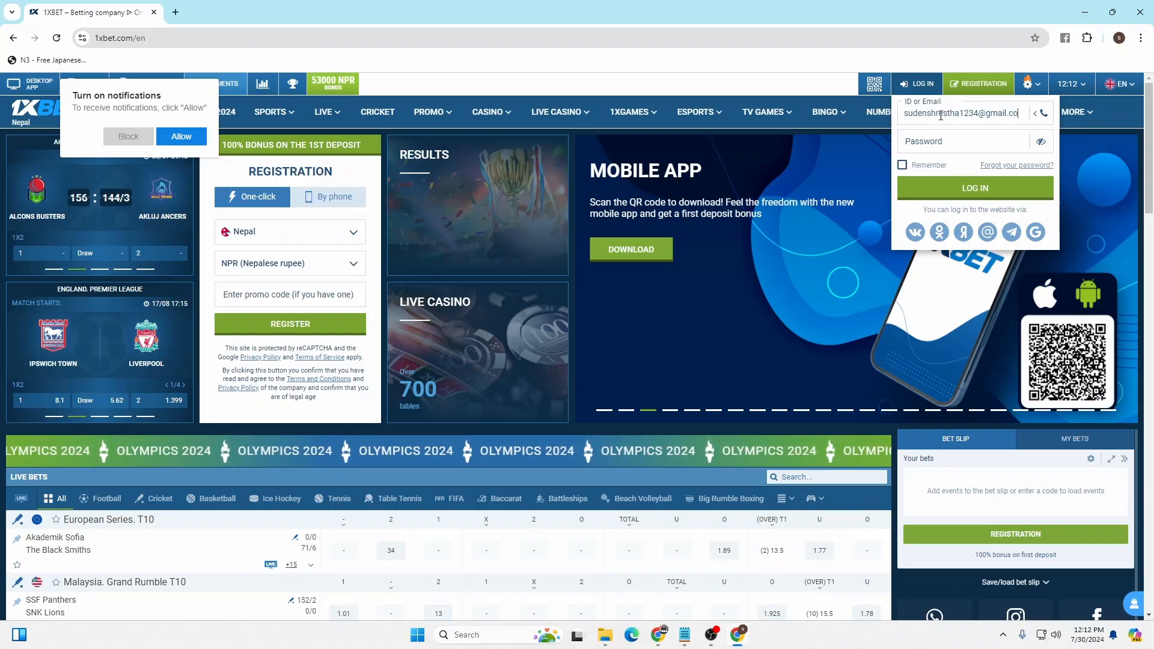
pyautogui.write('password')
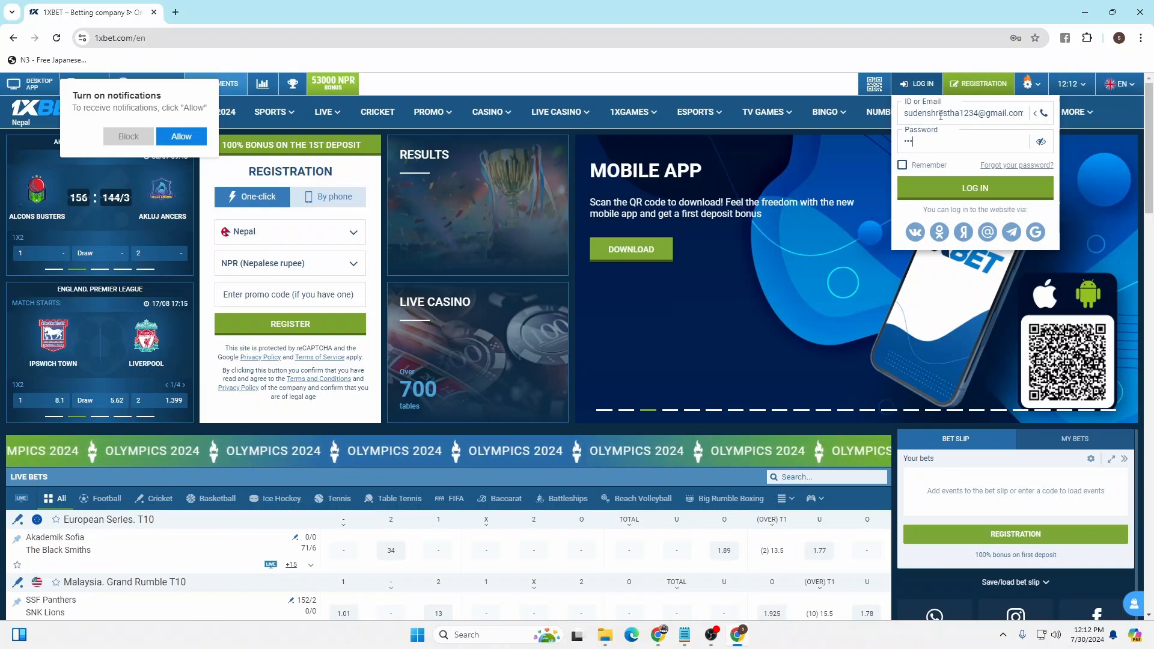